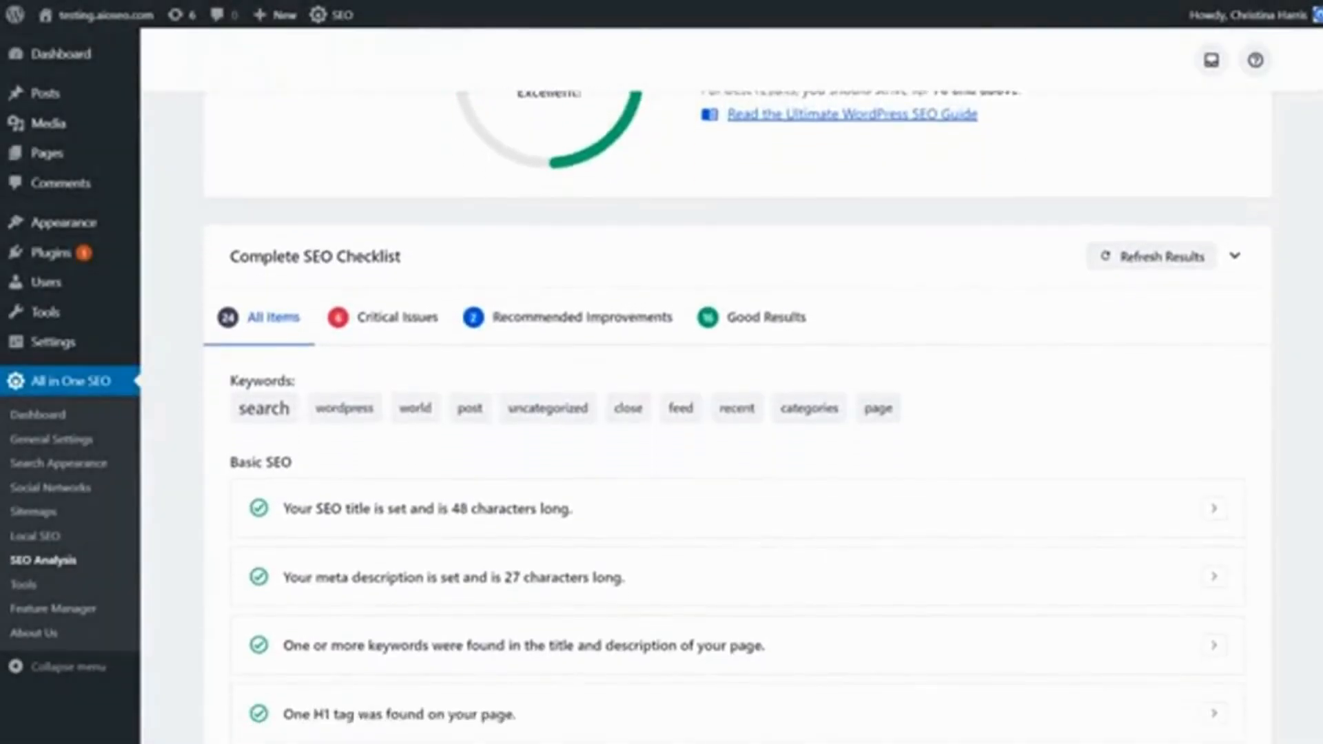
Step: Filter the admin listing to show only the critical SEO issues
click(395, 316)
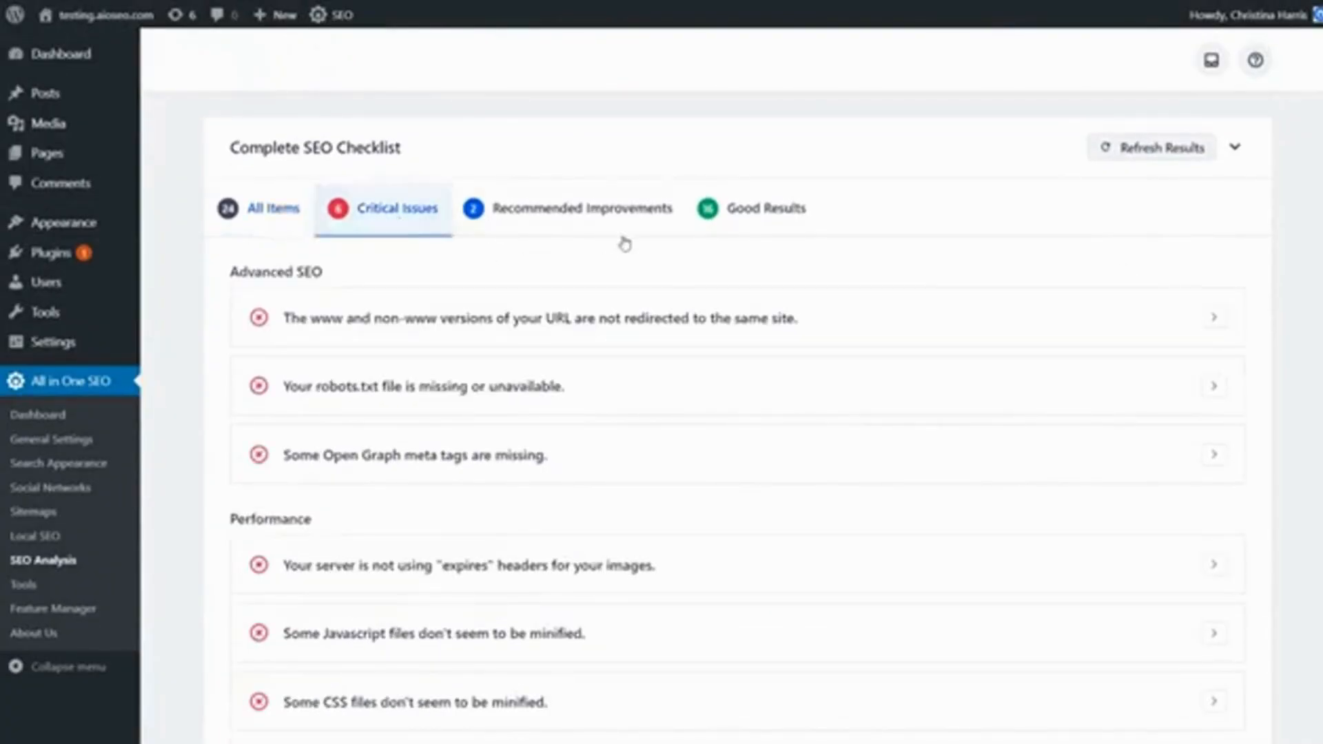
click(1214, 317)
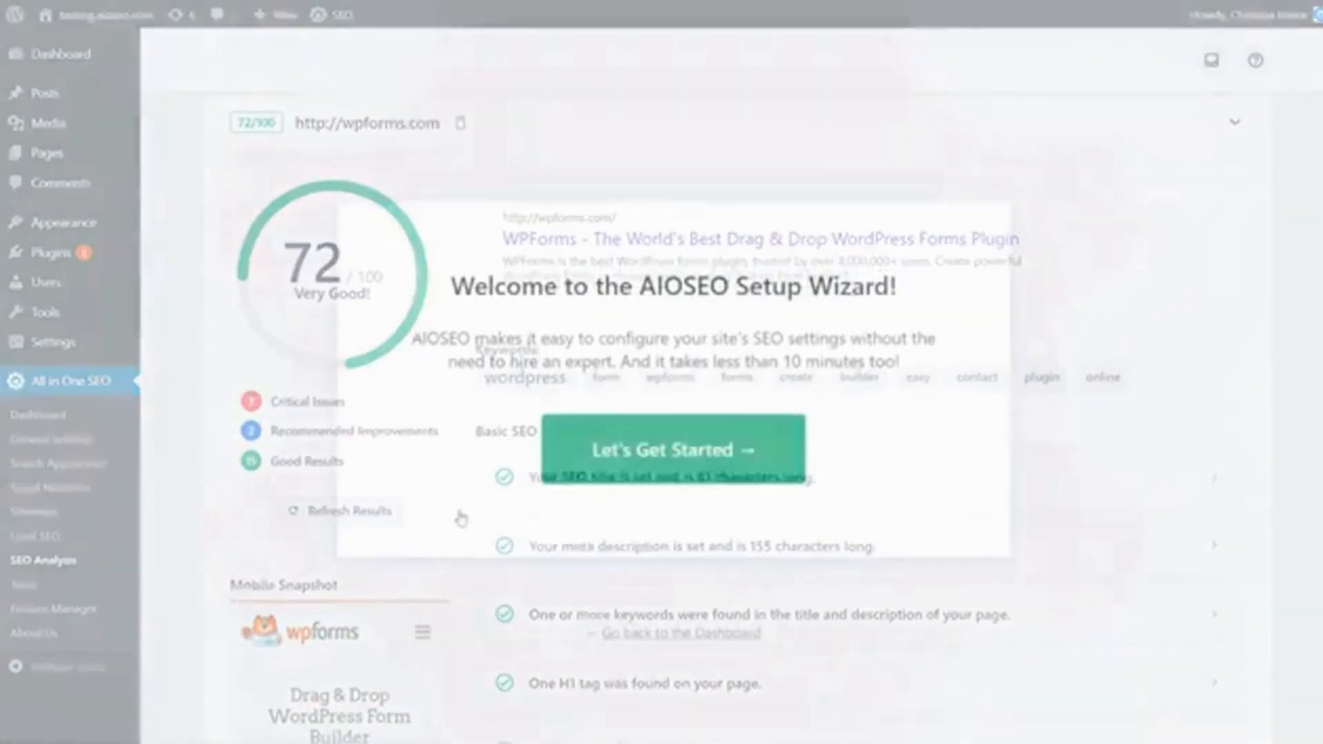
click(671, 448)
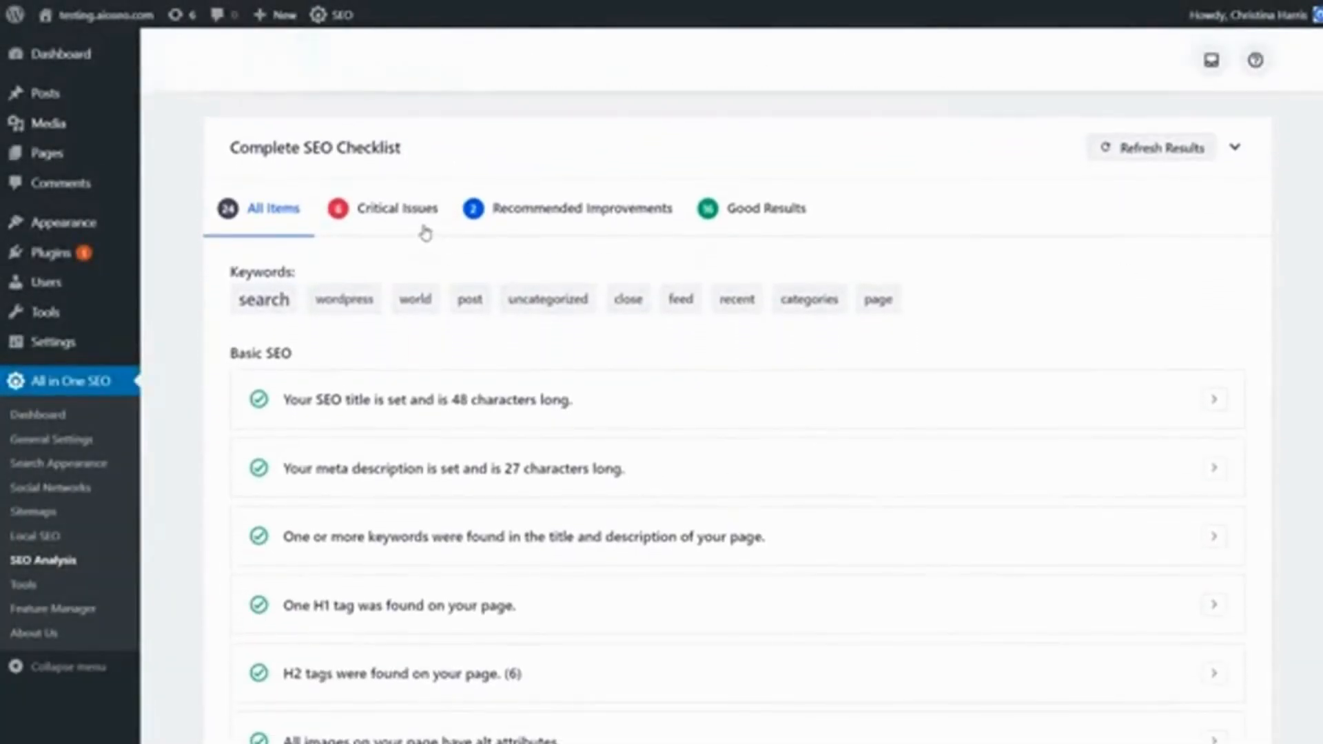
click(395, 208)
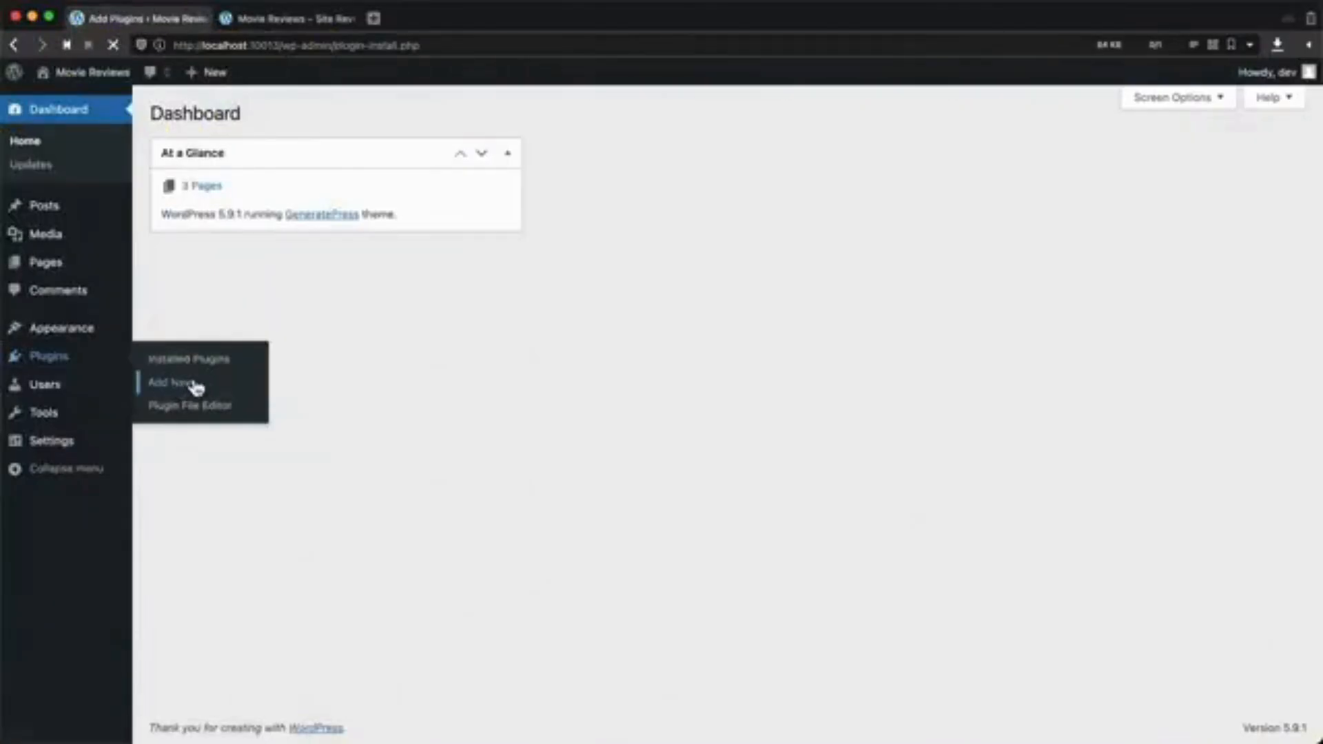
Step: Tour Site Reviews via Plugins > Add New, All Reviews, Categories and the Submissions settings
click(168, 381)
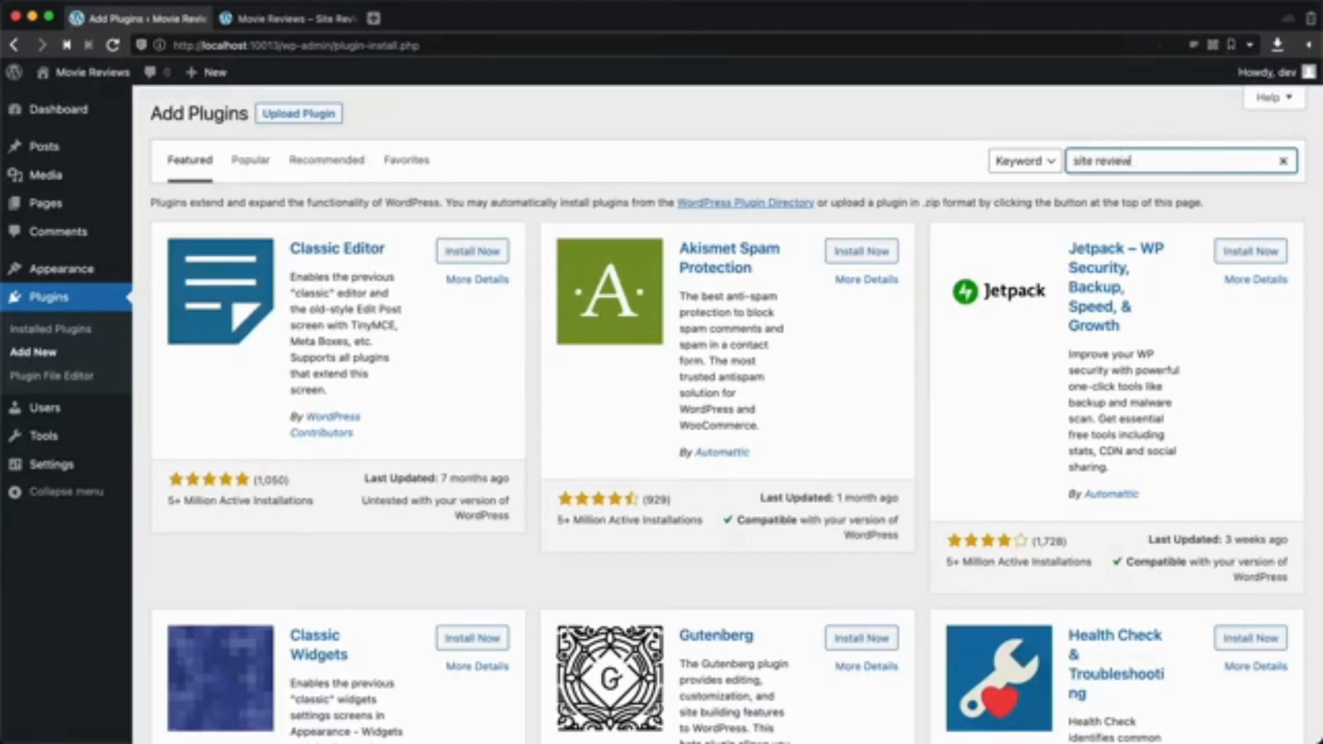
click(462, 255)
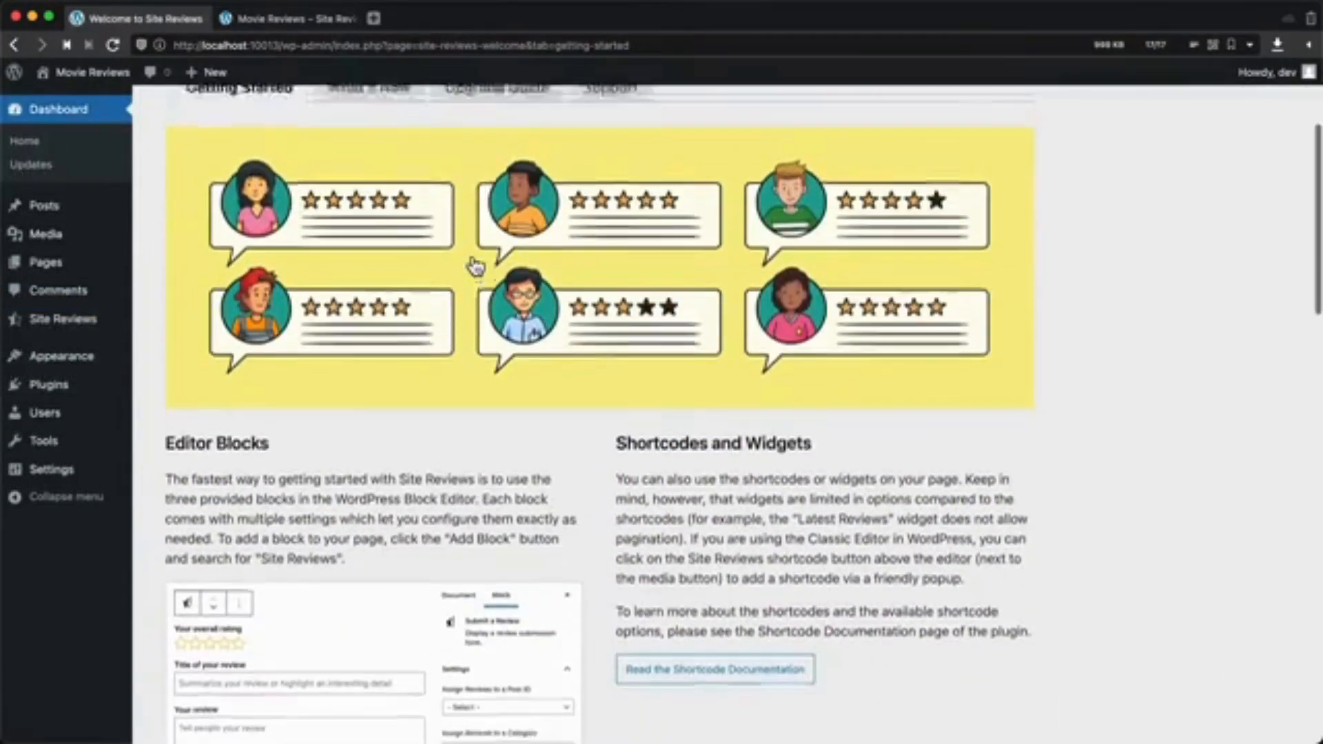
click(609, 315)
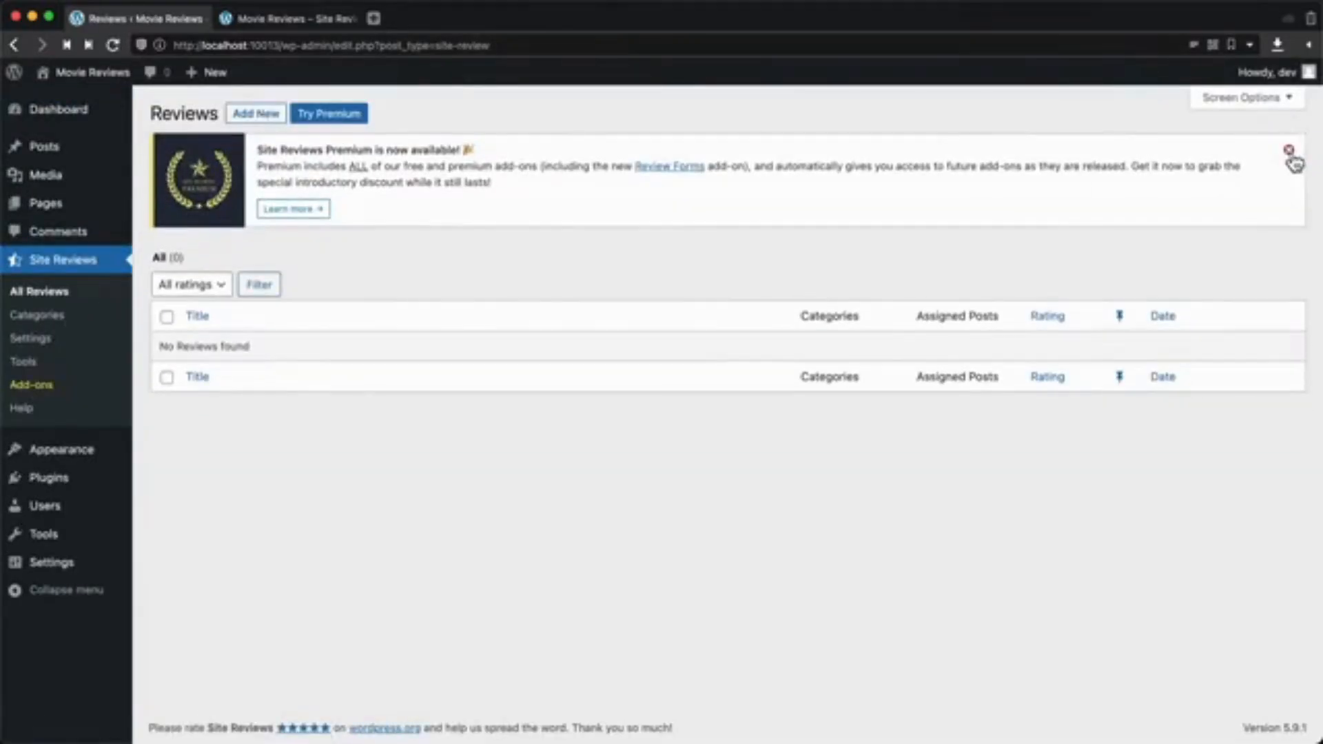
click(38, 315)
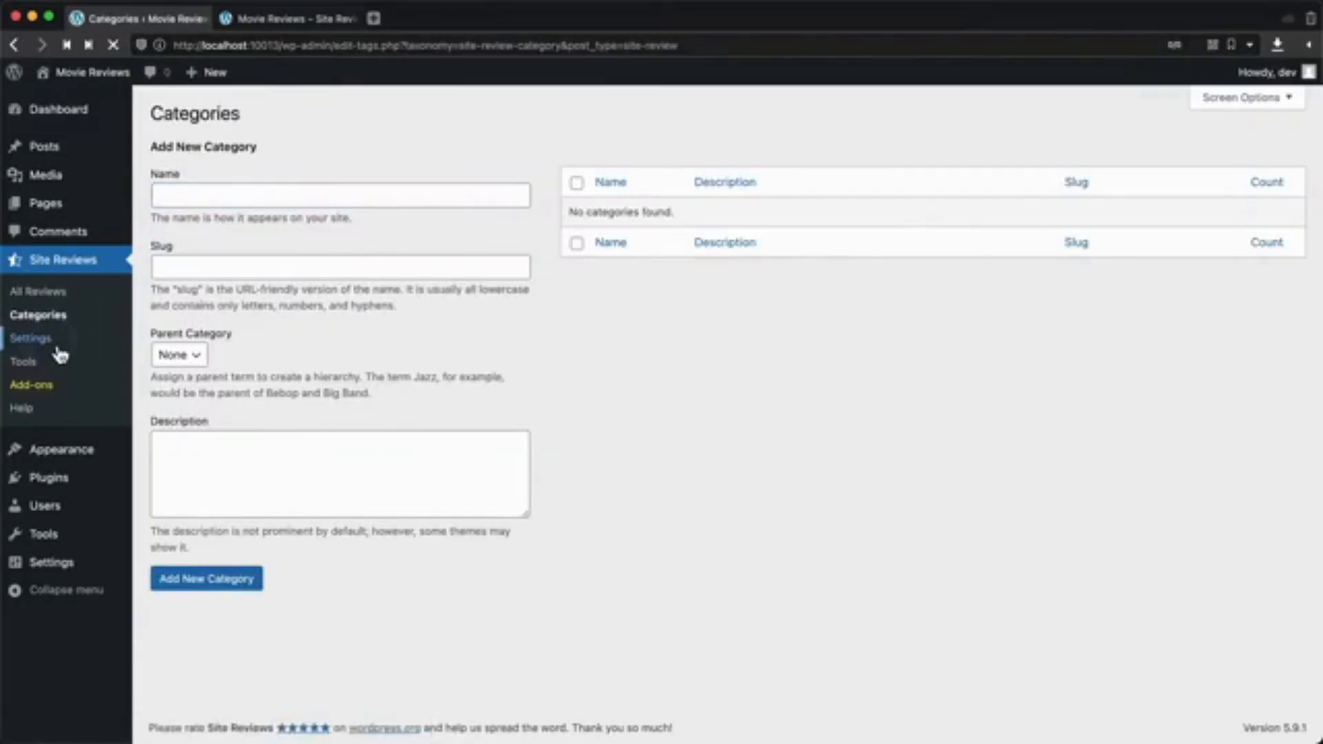
click(31, 338)
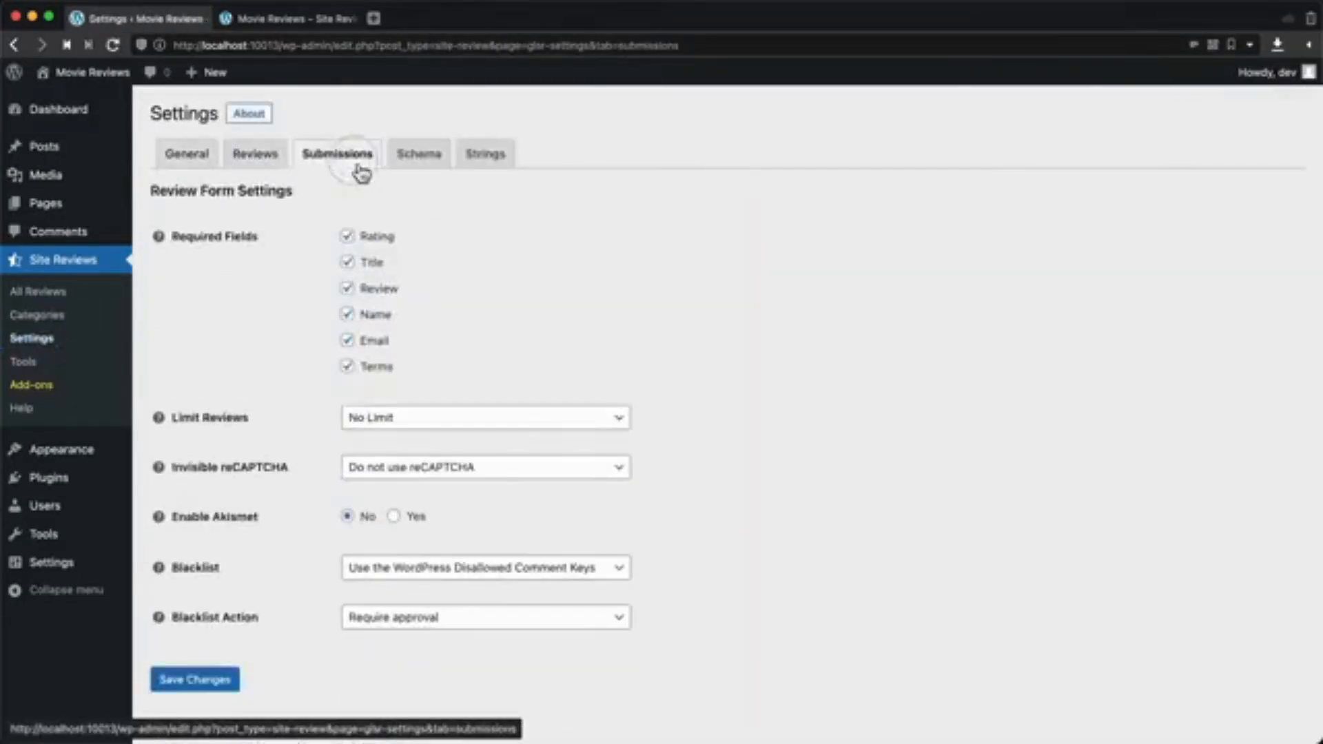
click(485, 154)
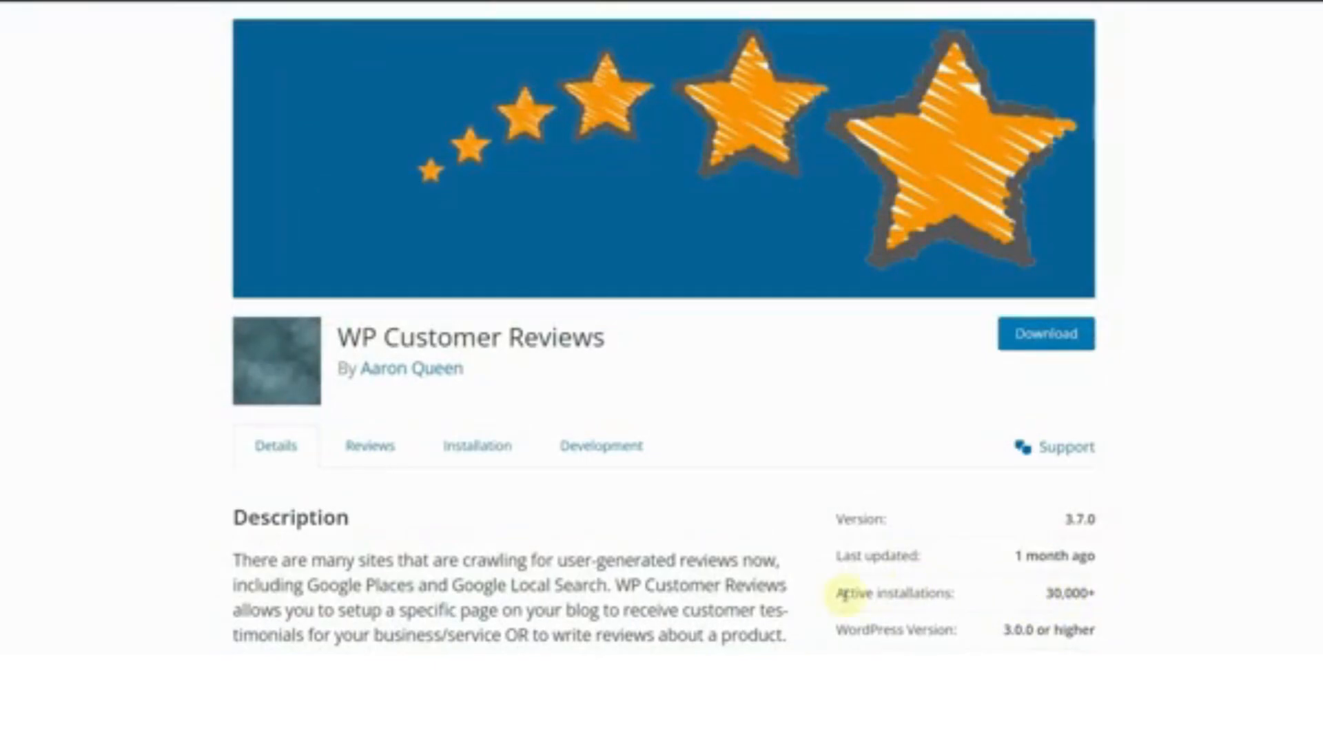
mouse_move(679, 343)
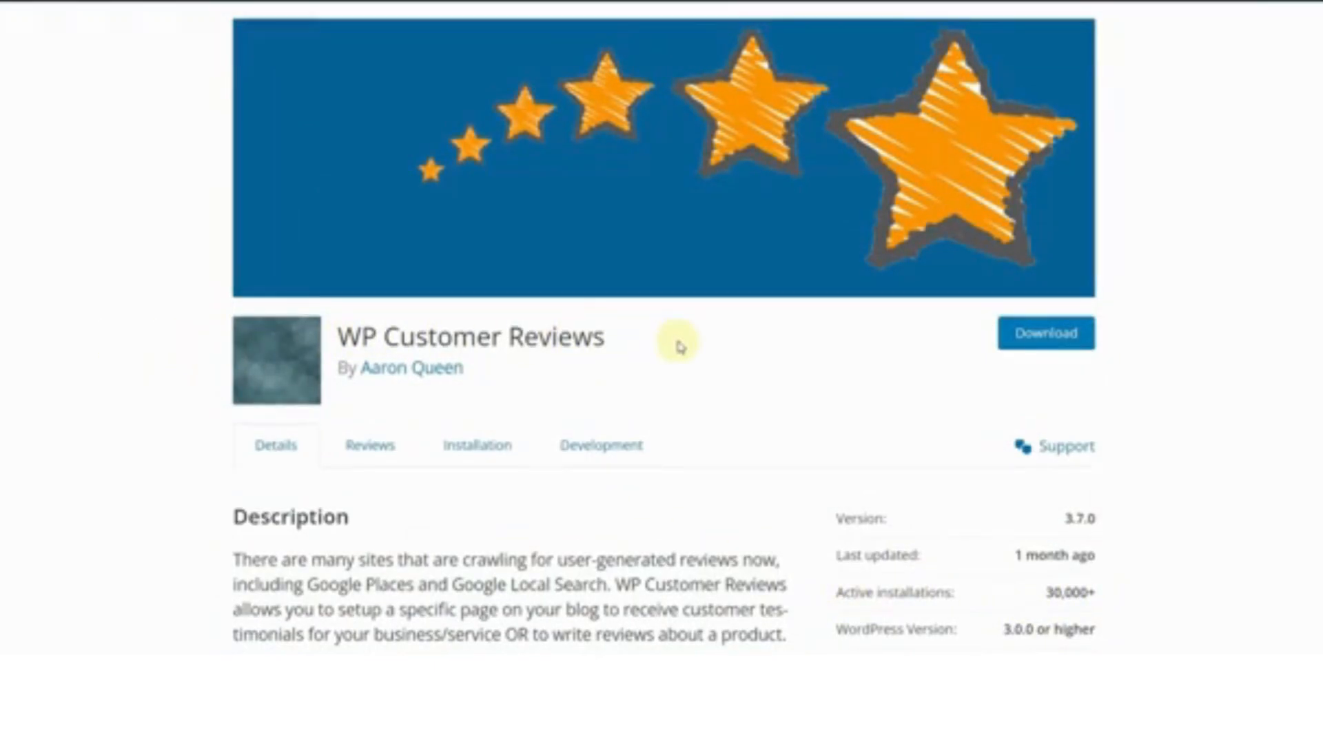
scroll(down, 3)
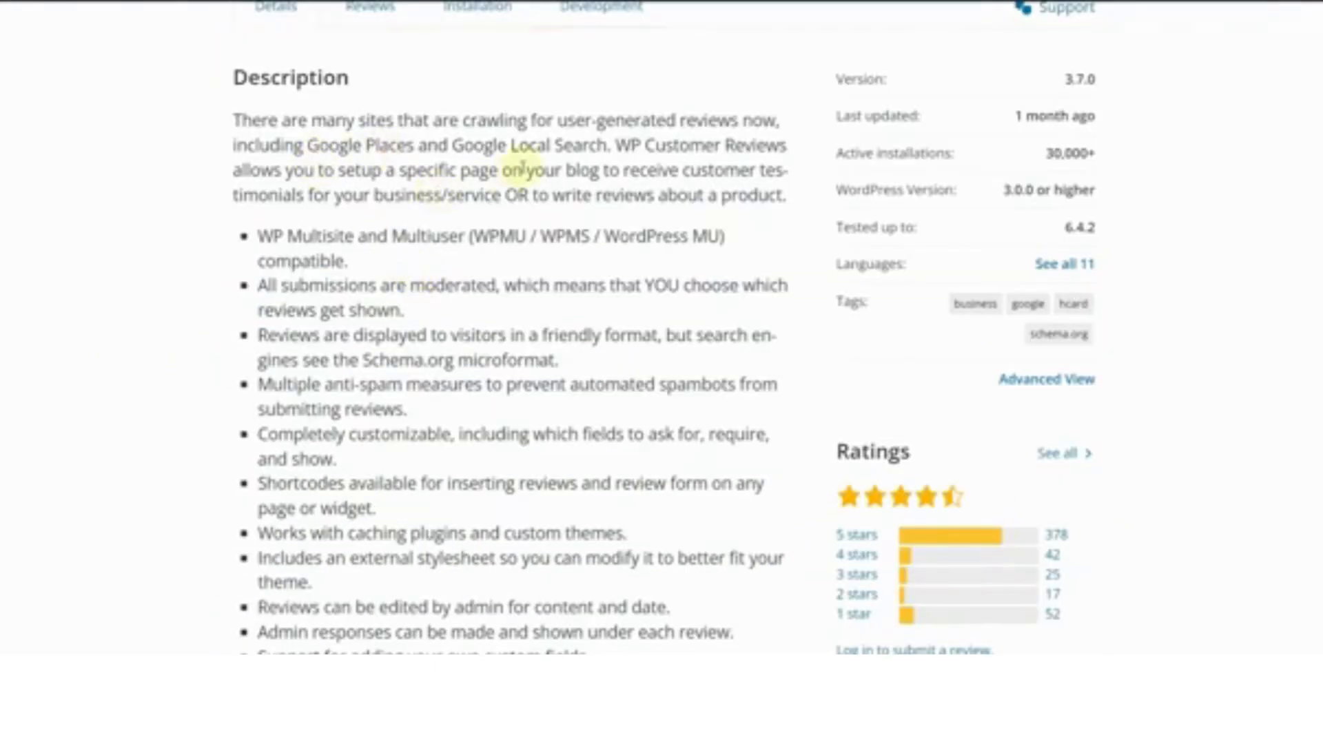
mouse_move(135, 214)
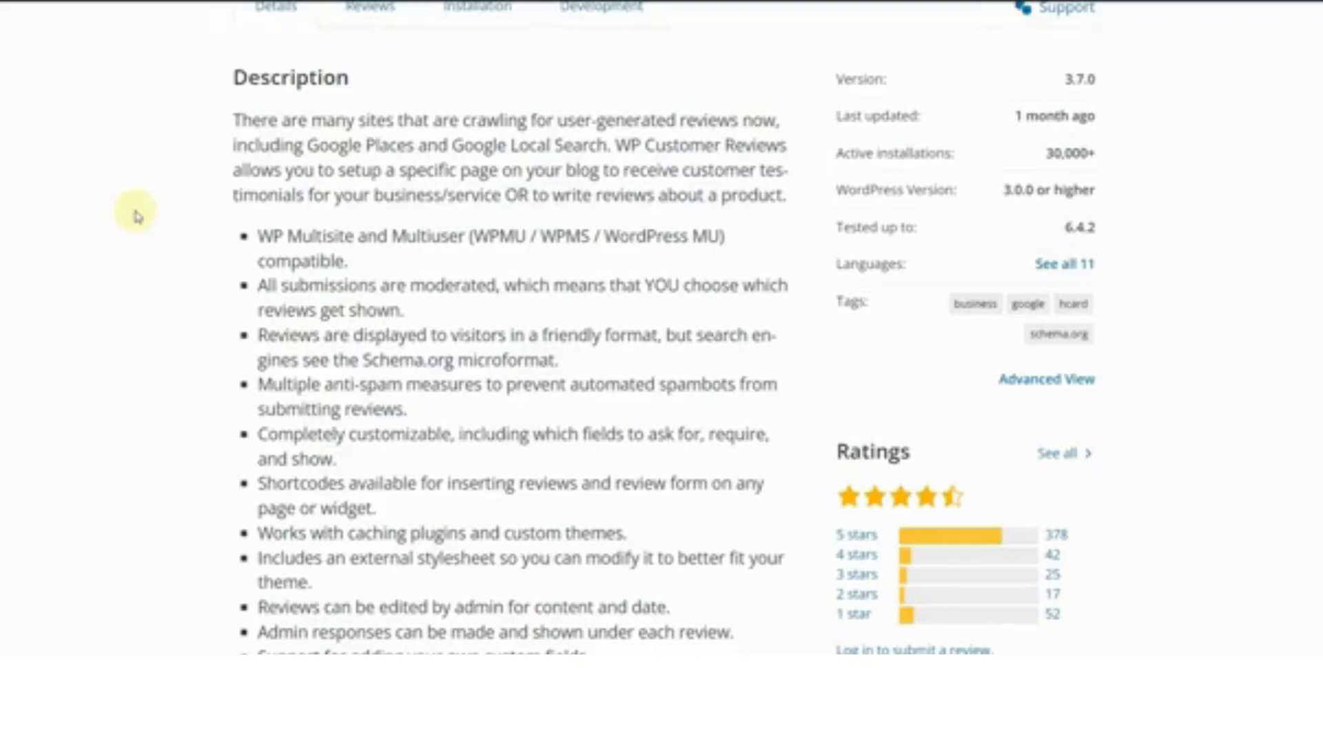
scroll(up, 3)
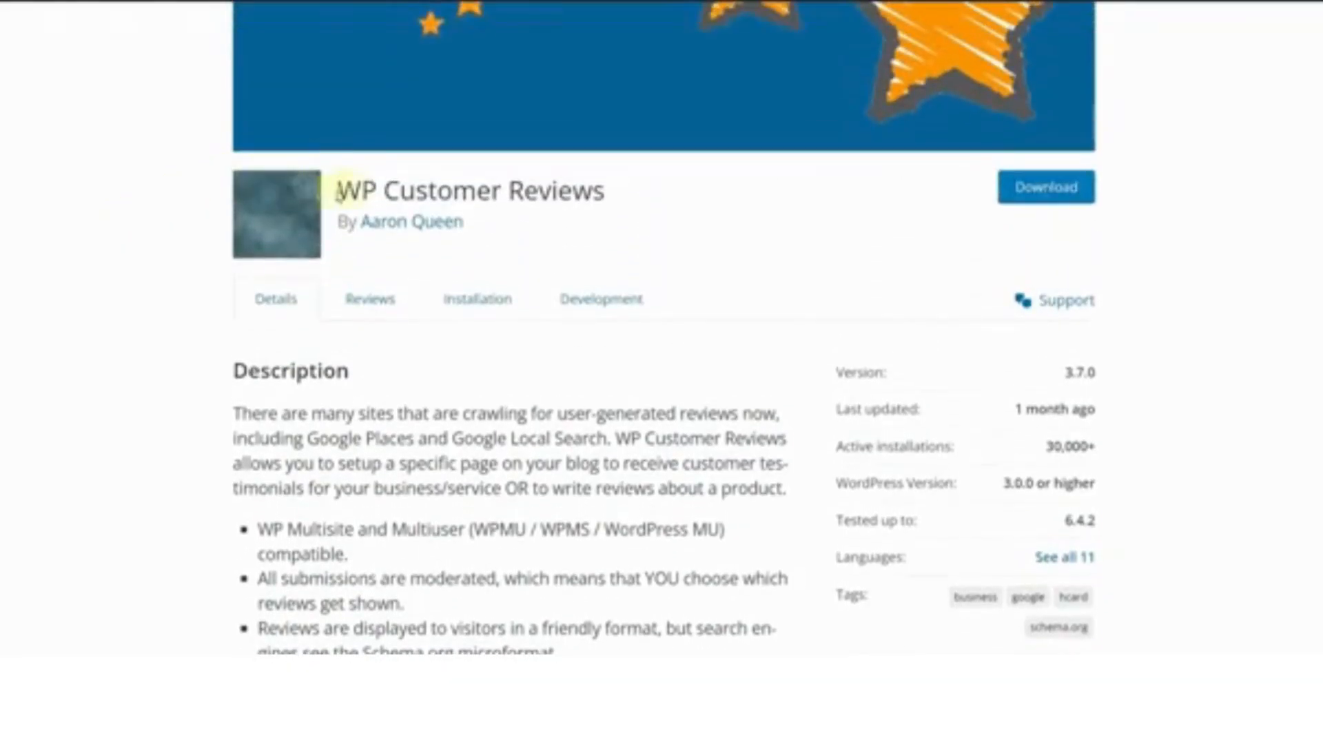
scroll(down, 3)
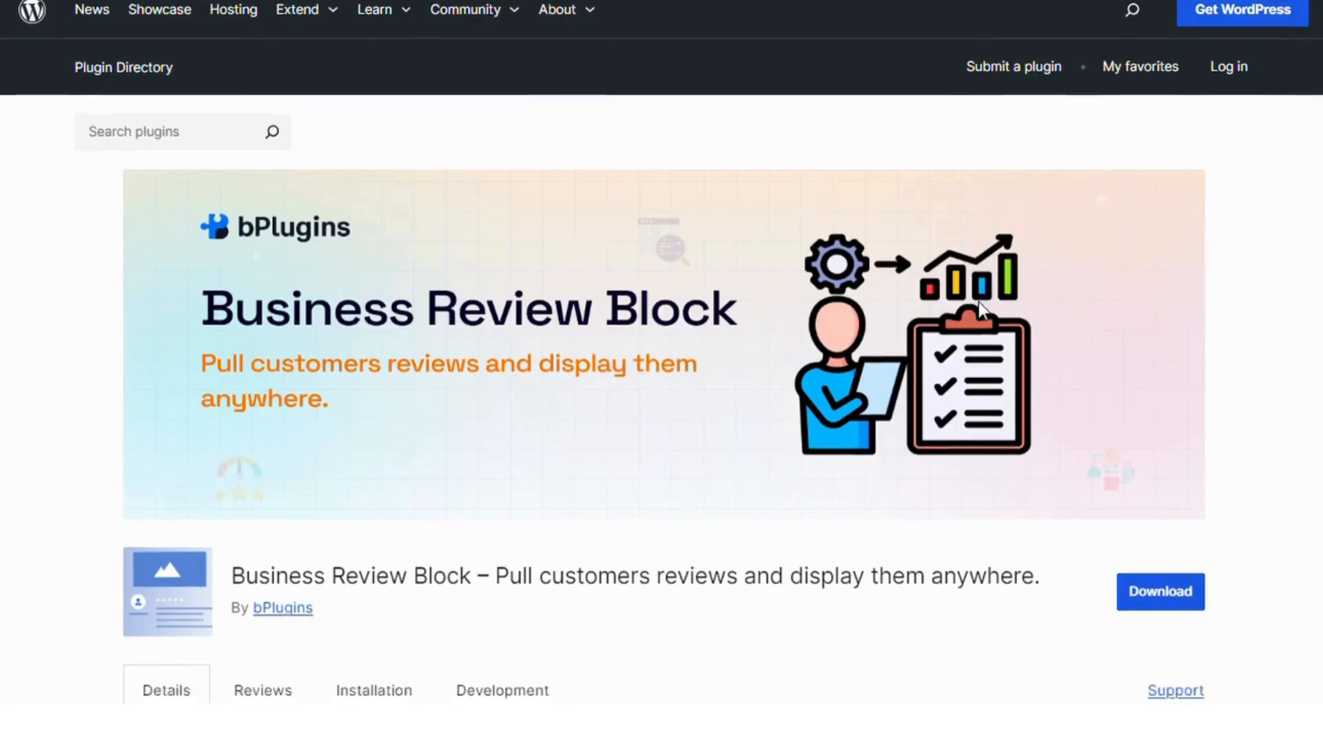
Step: Scroll the WP Business Reviews homepage past Platforms and automatic updates to Build Your Collection
scroll(down, 3)
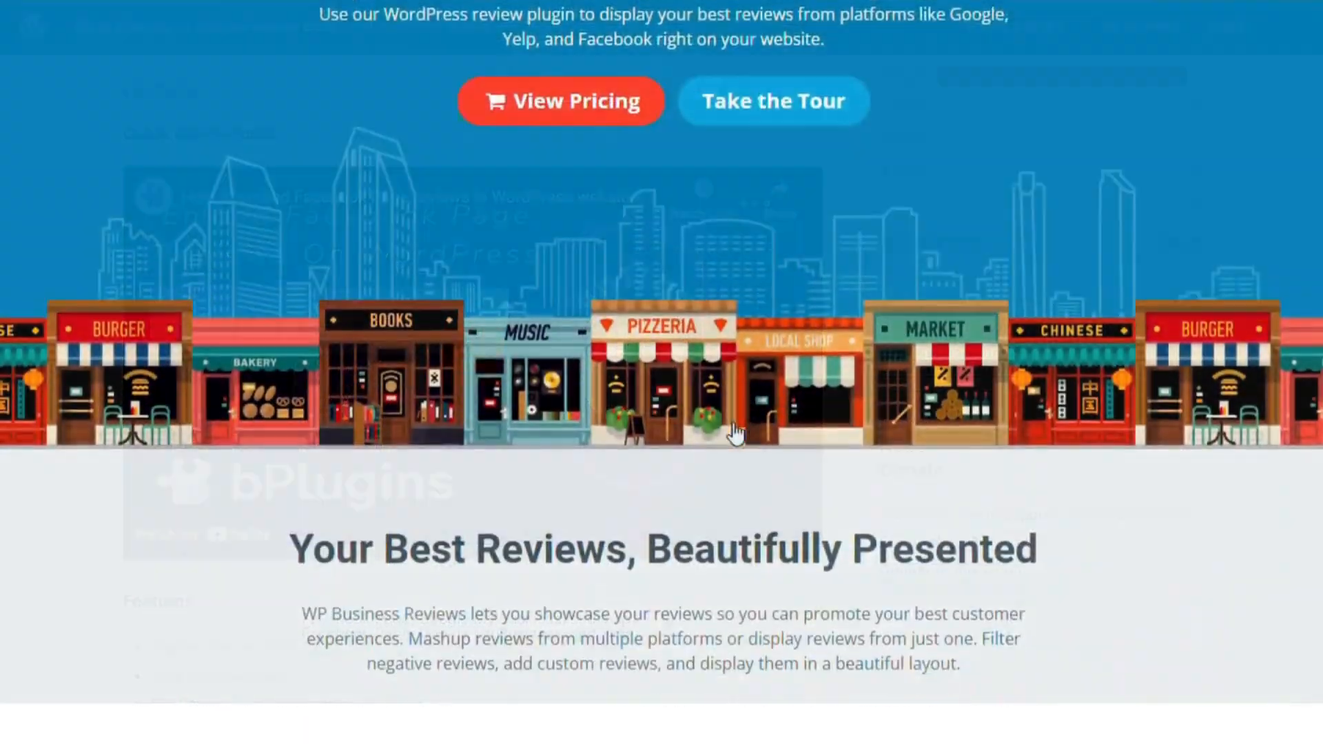
scroll(down, 3)
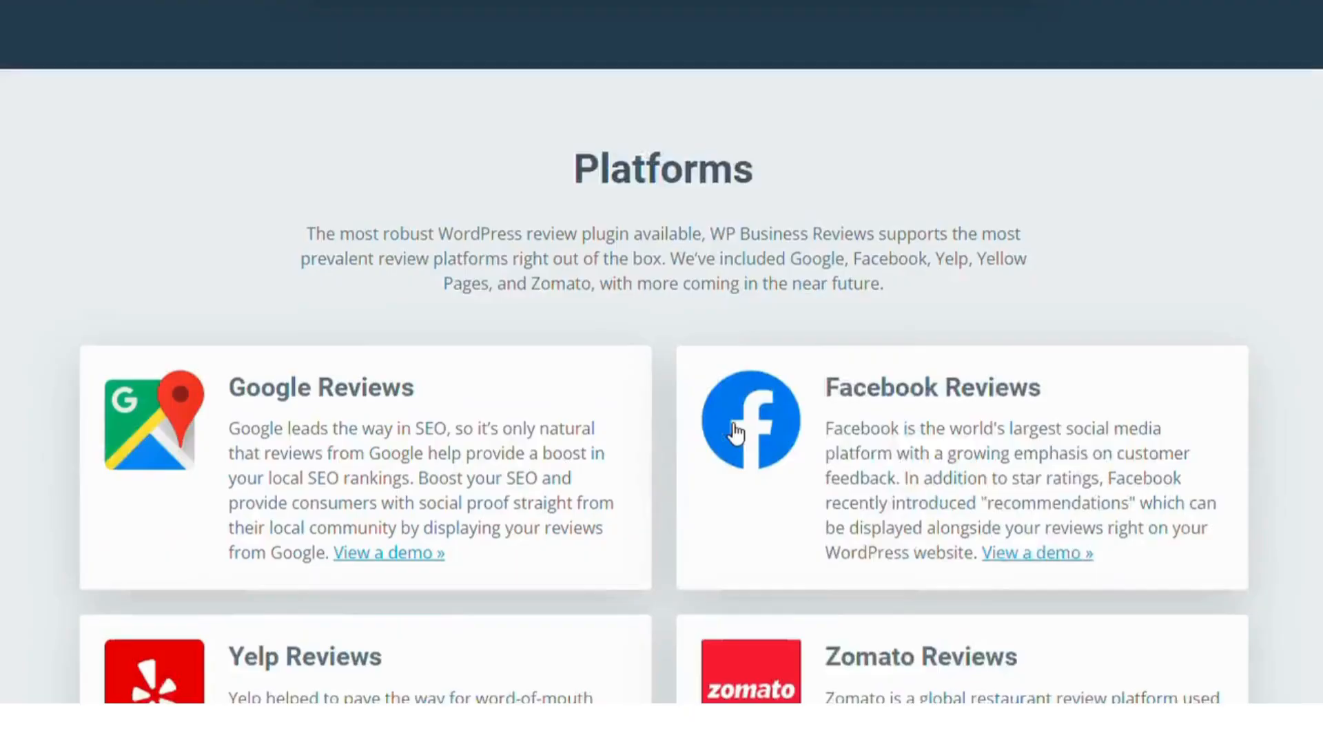
scroll(down, 3)
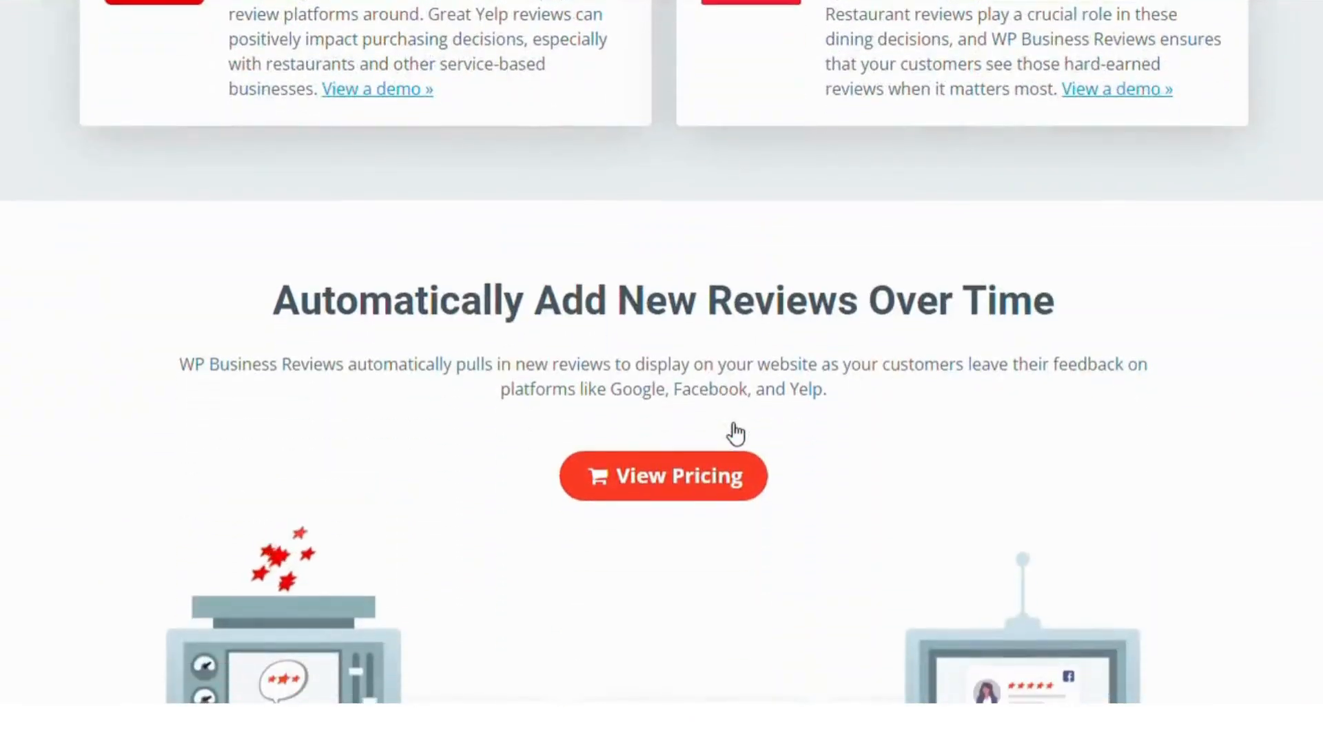
scroll(down, 3)
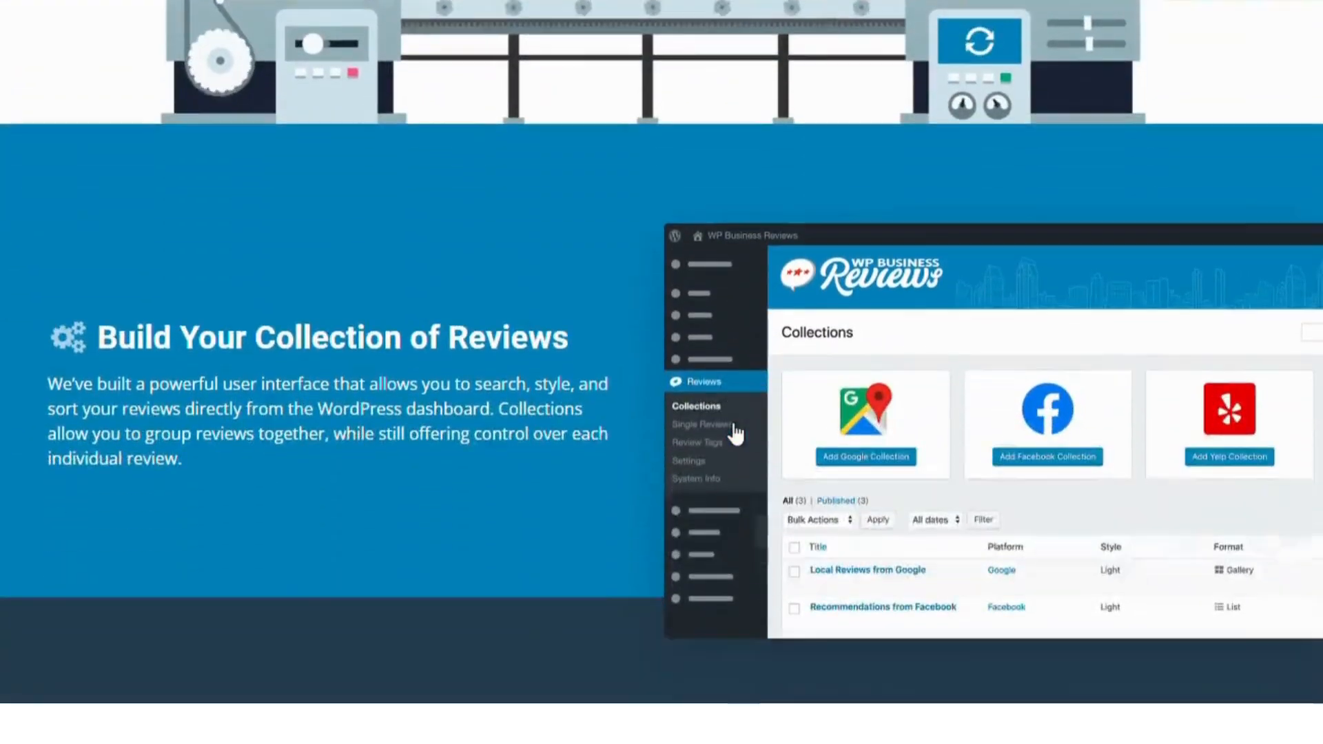
scroll(down, 3)
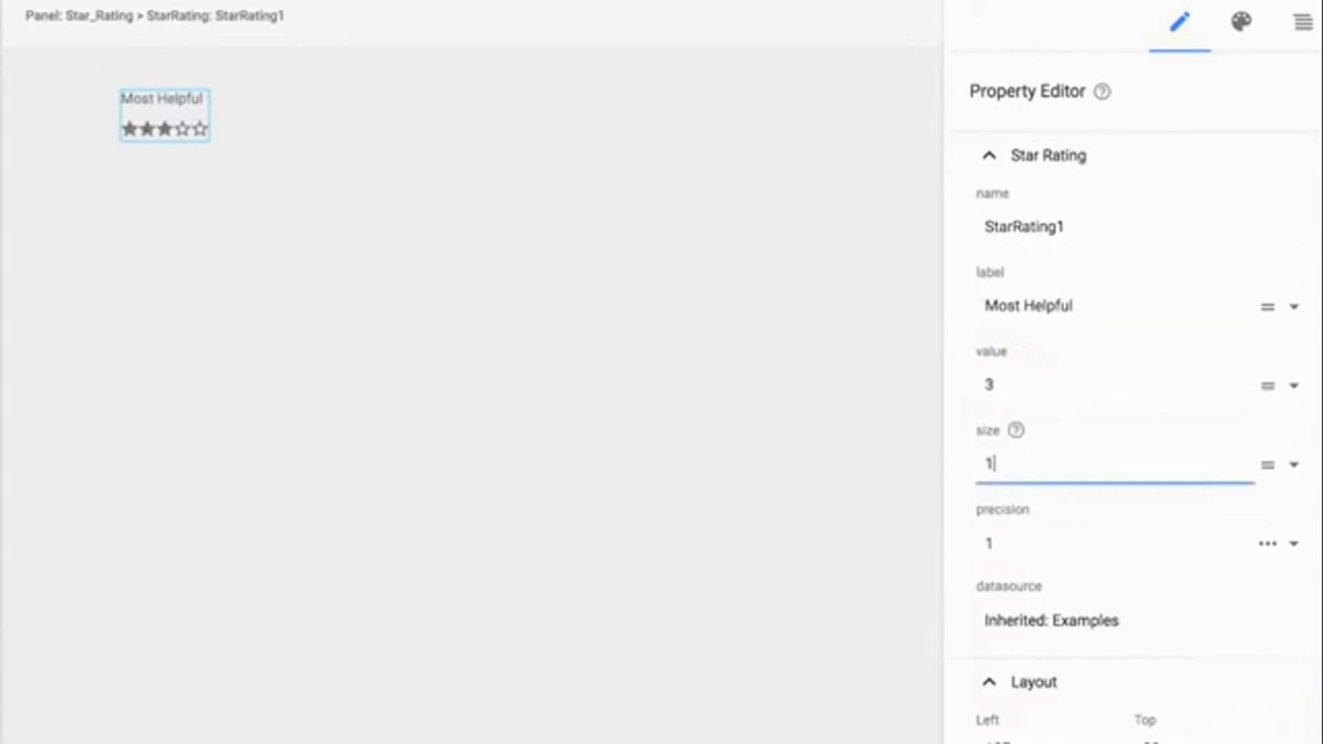
Step: Set the Most Helpful star rating's precision to 1, keeping value 3
click(1293, 544)
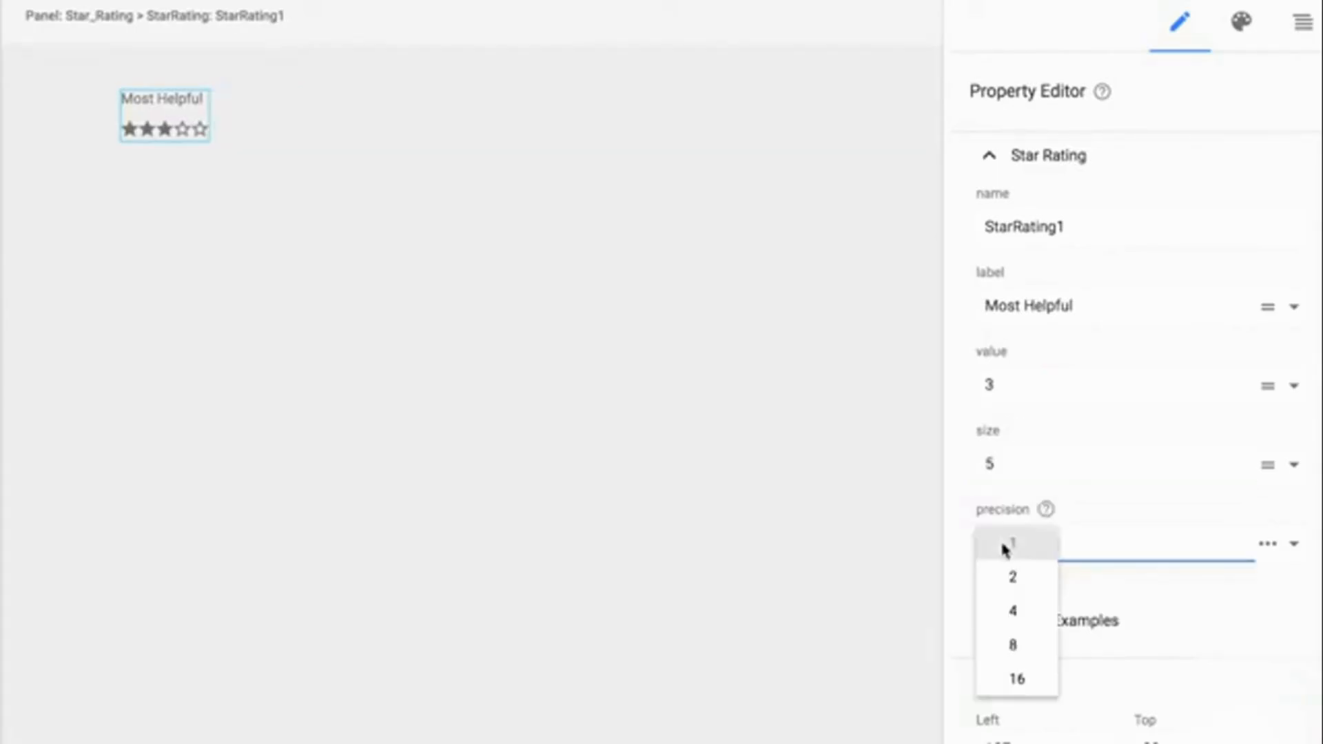
click(1012, 543)
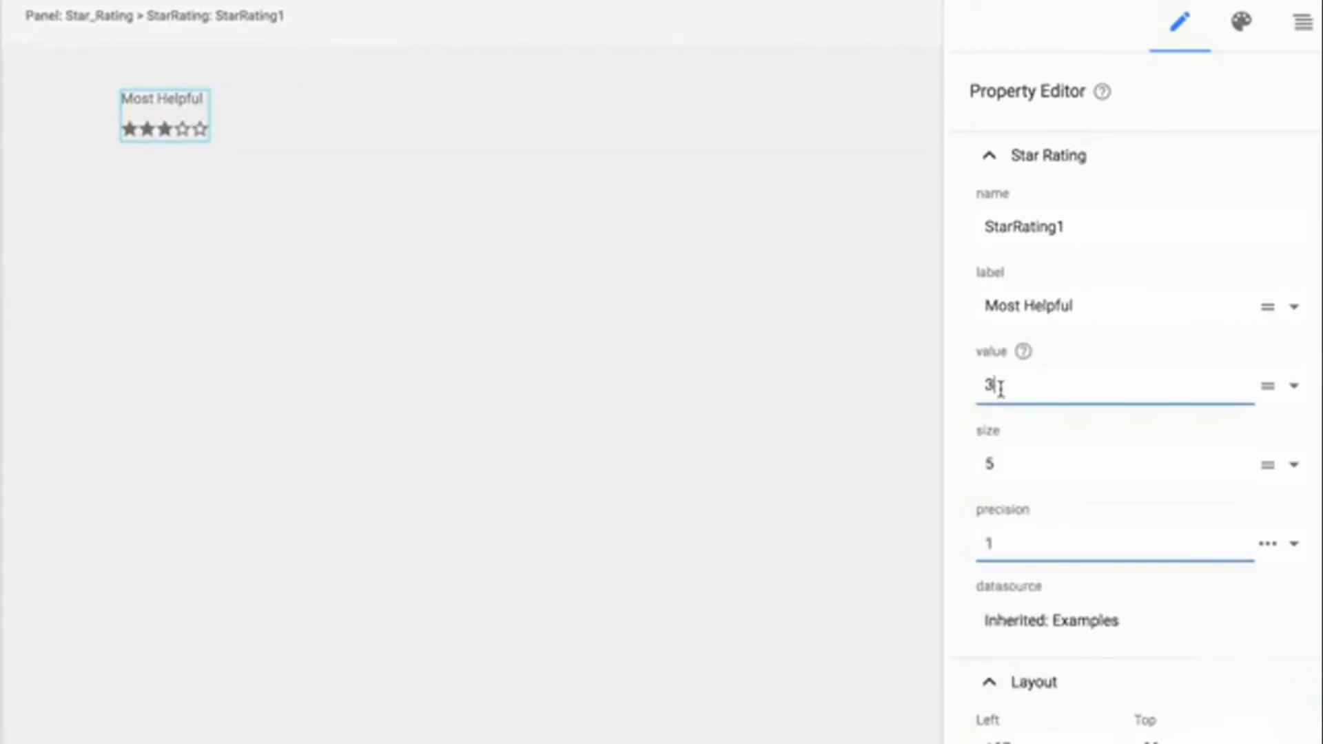